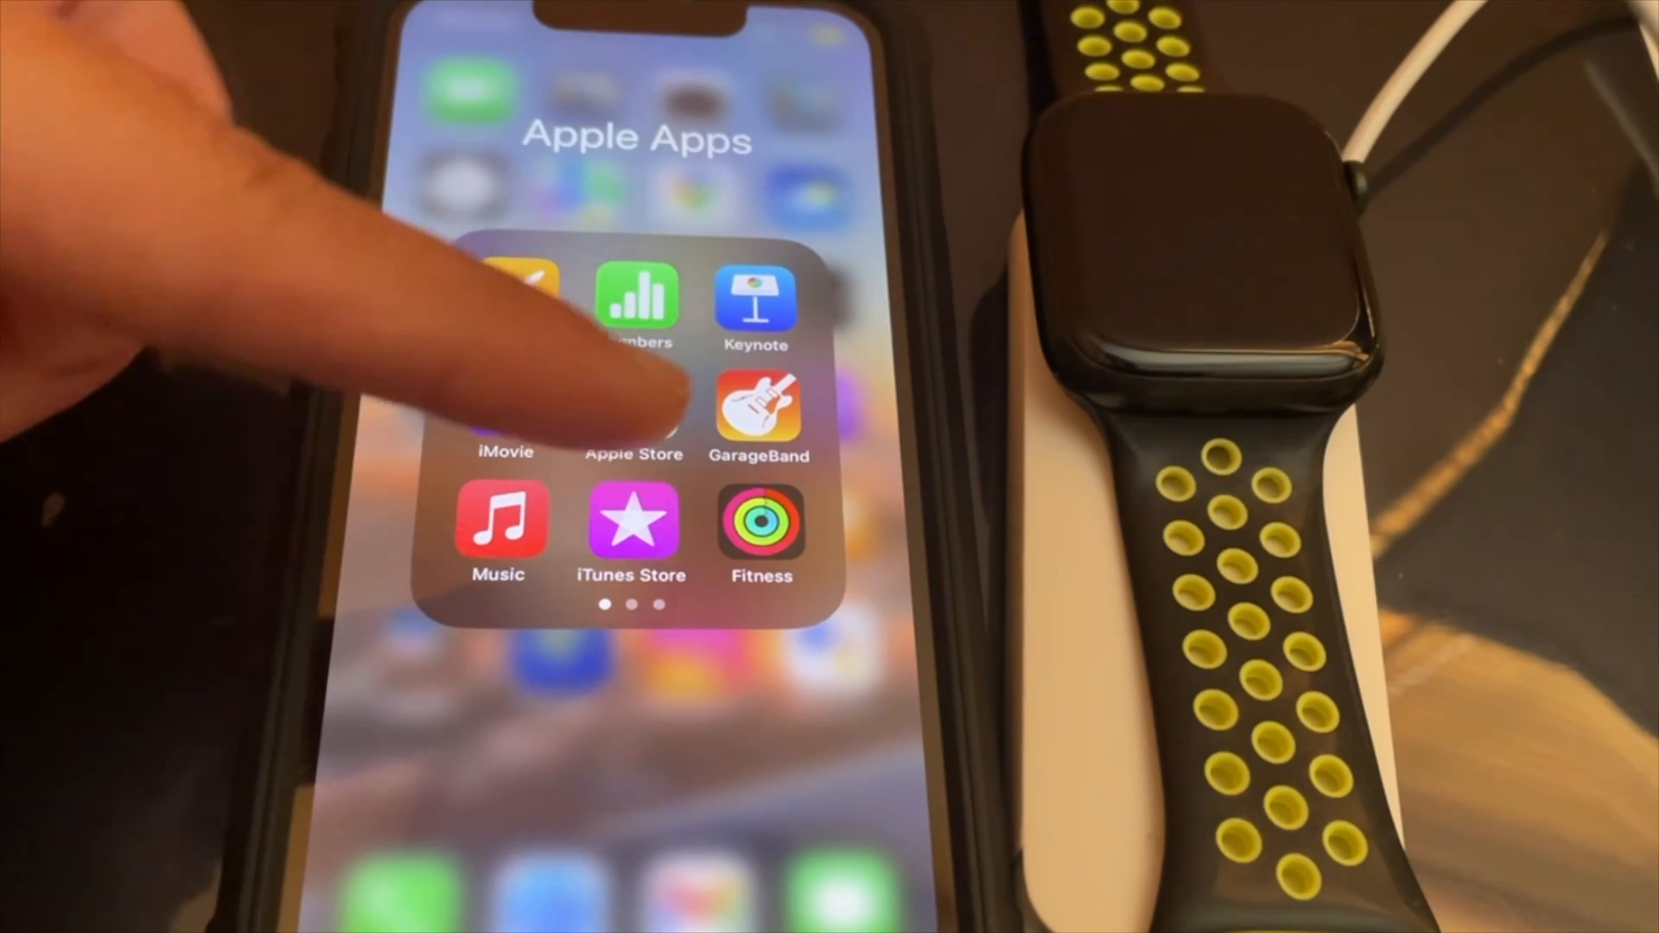
Swipe through the Apple Apps folder pages to reach the Watch app
scroll(left, 3)
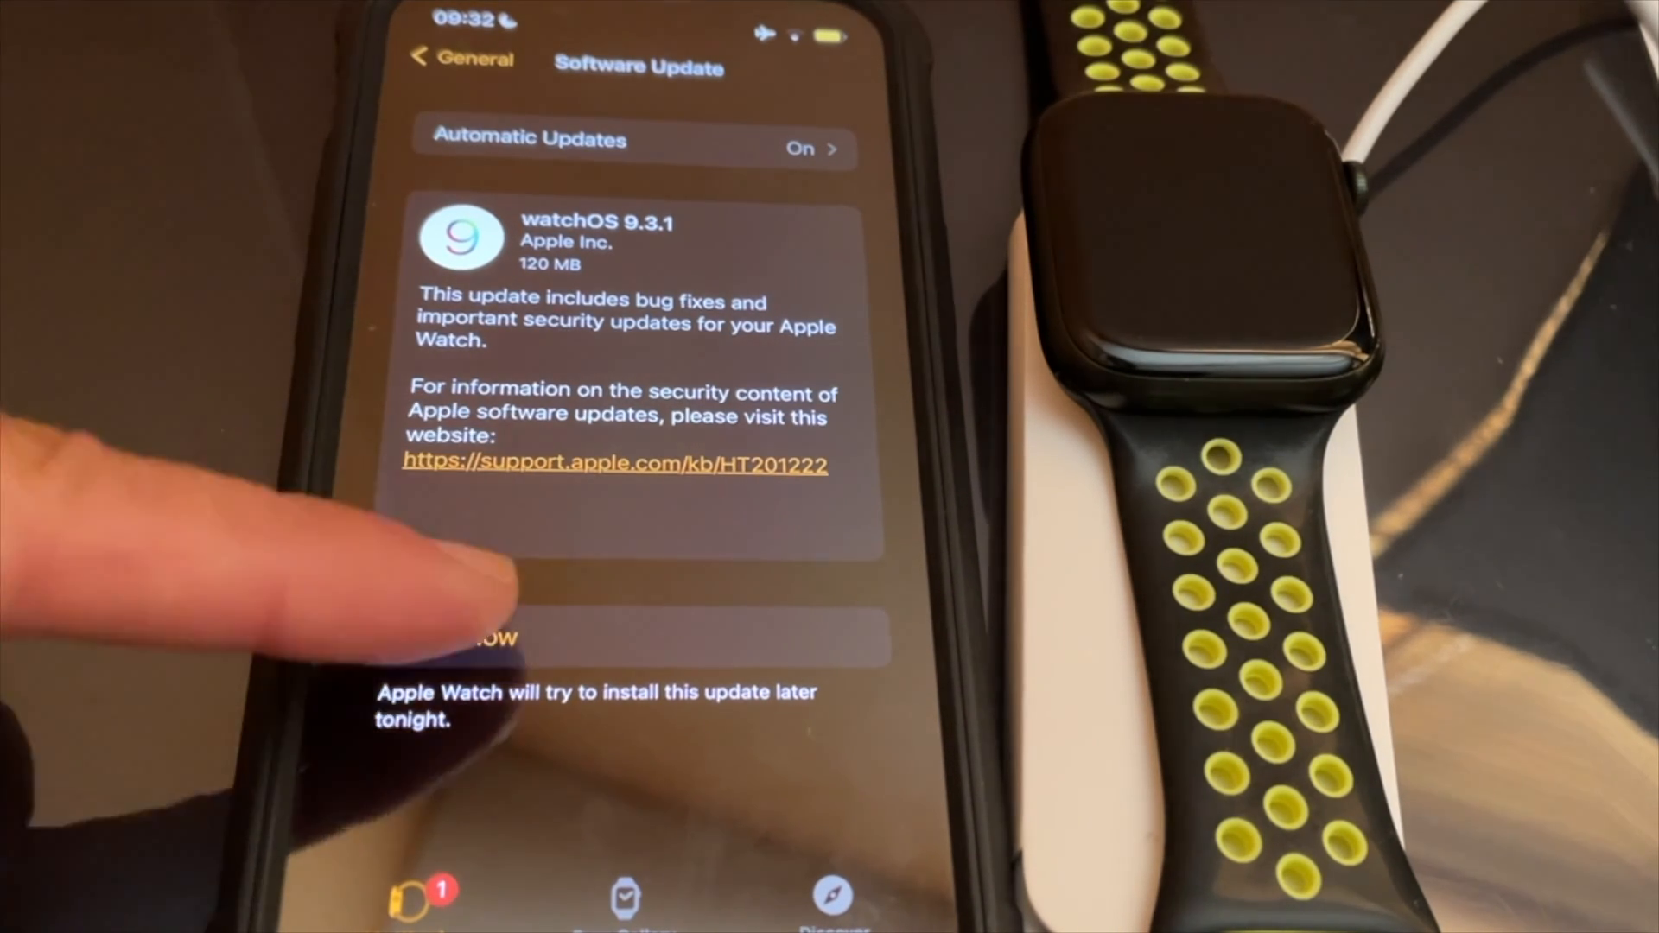
Install watchOS 9.3.1 now from Software Update so it begins verifying
click(487, 637)
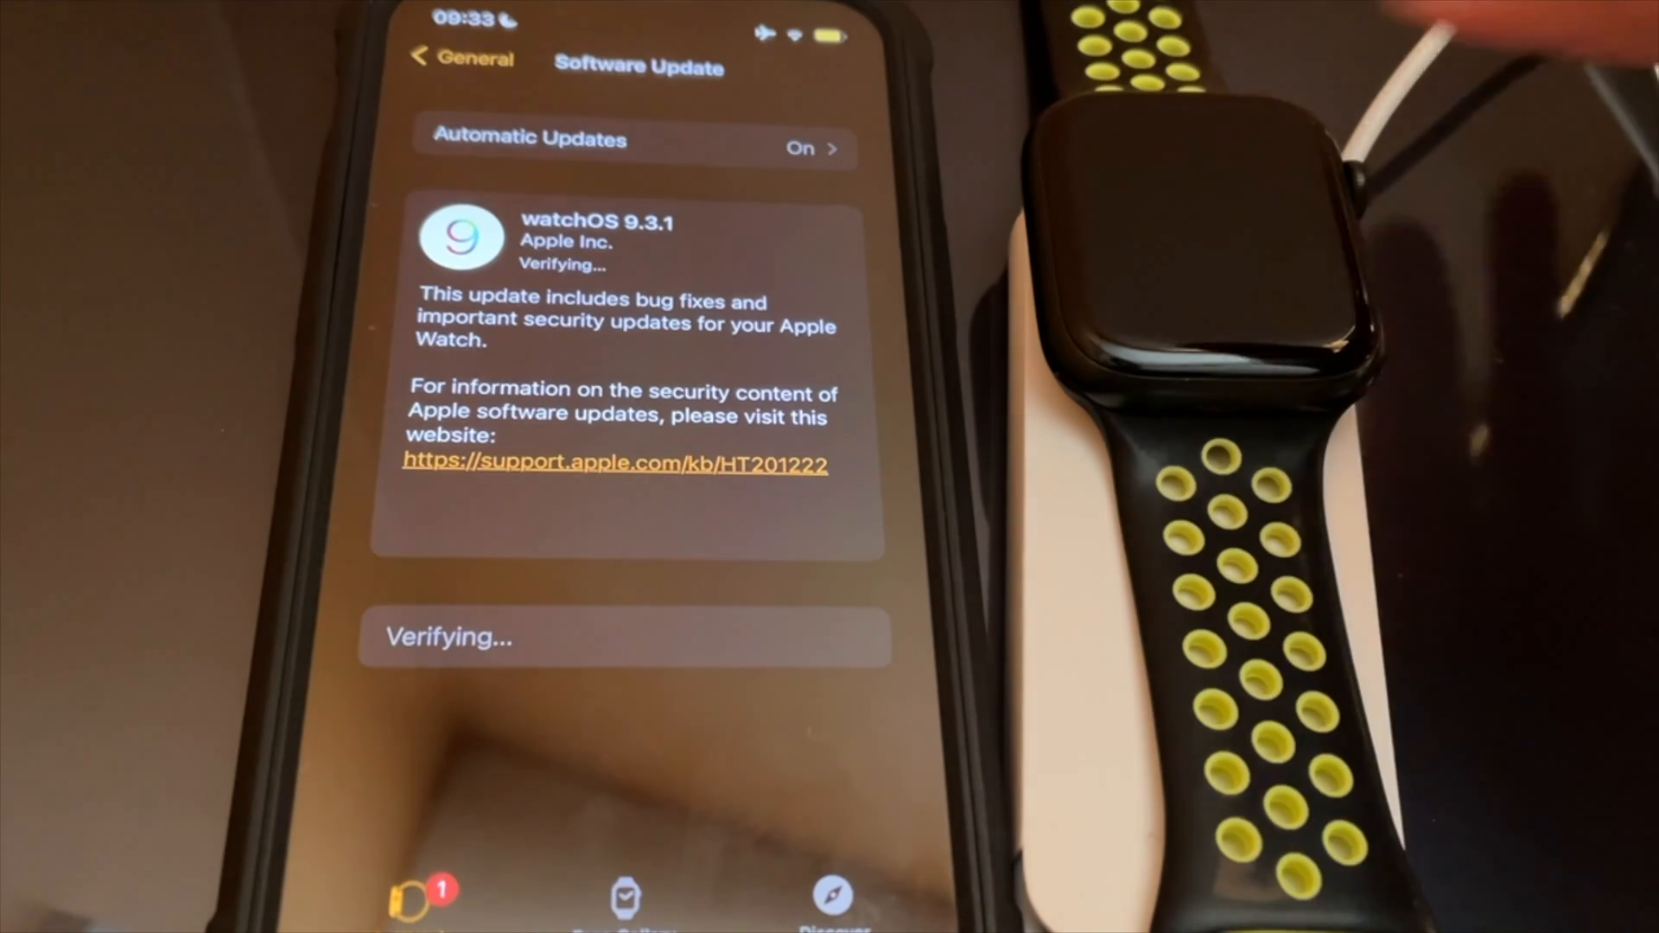